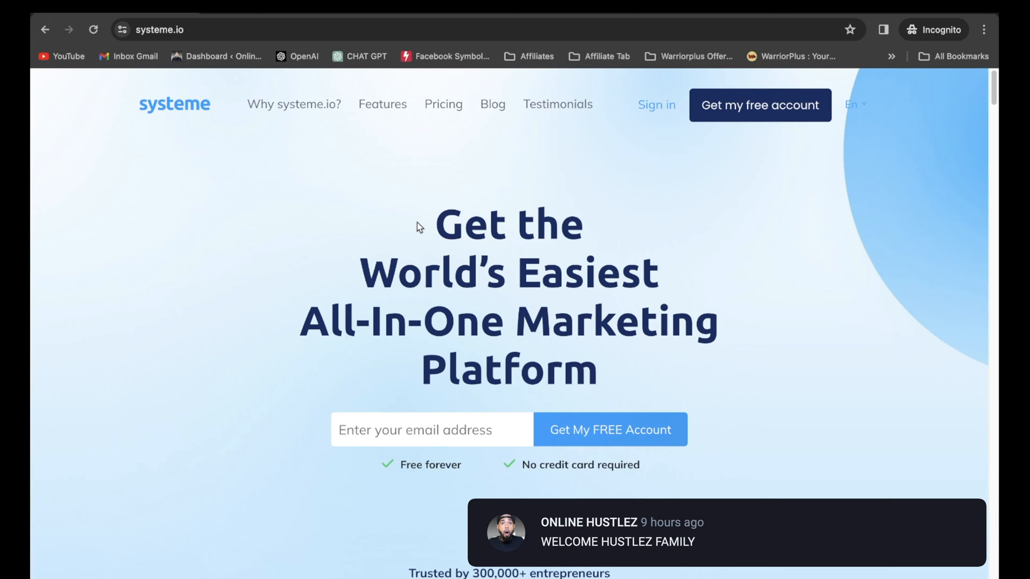
mouse_move(424, 465)
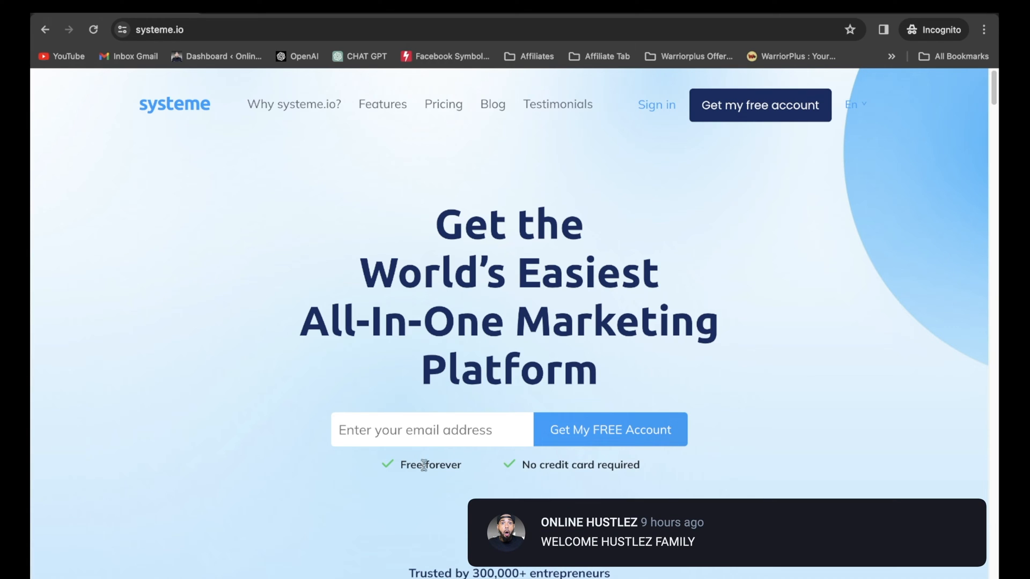
mouse_move(614, 425)
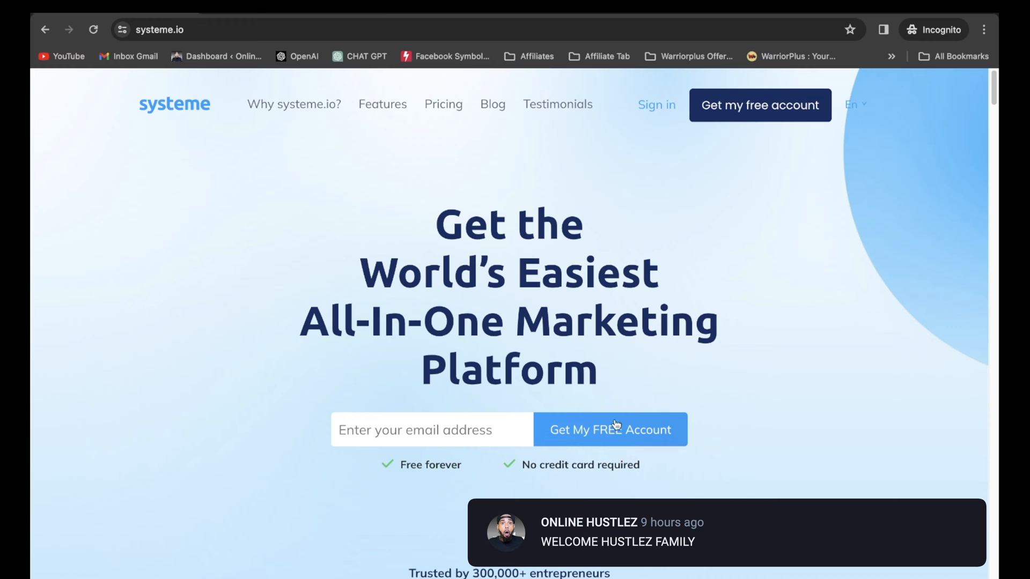
Scroll down the systeme.io marketing homepage to look over its features
scroll("down", 3)
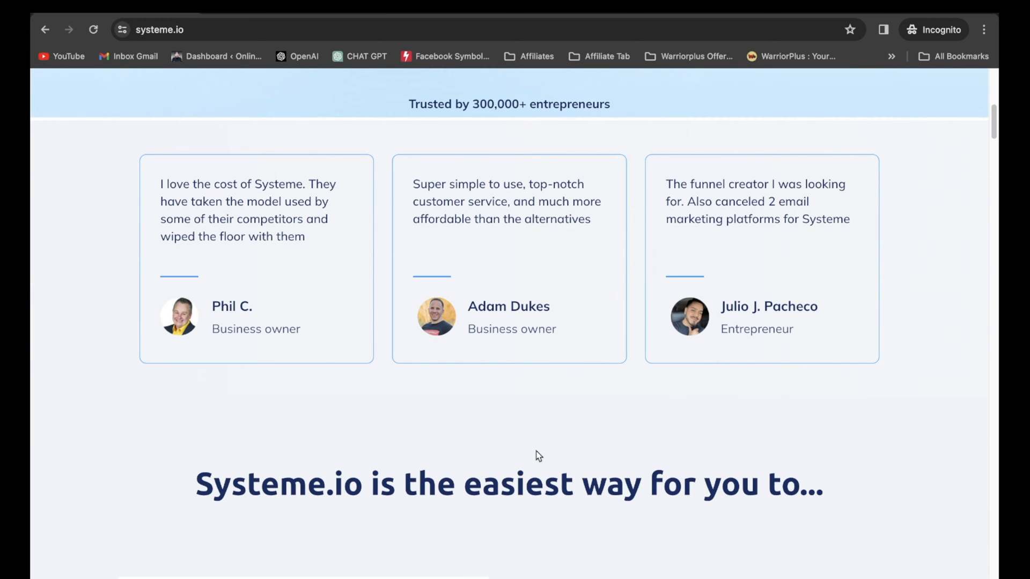
scroll("down", 3)
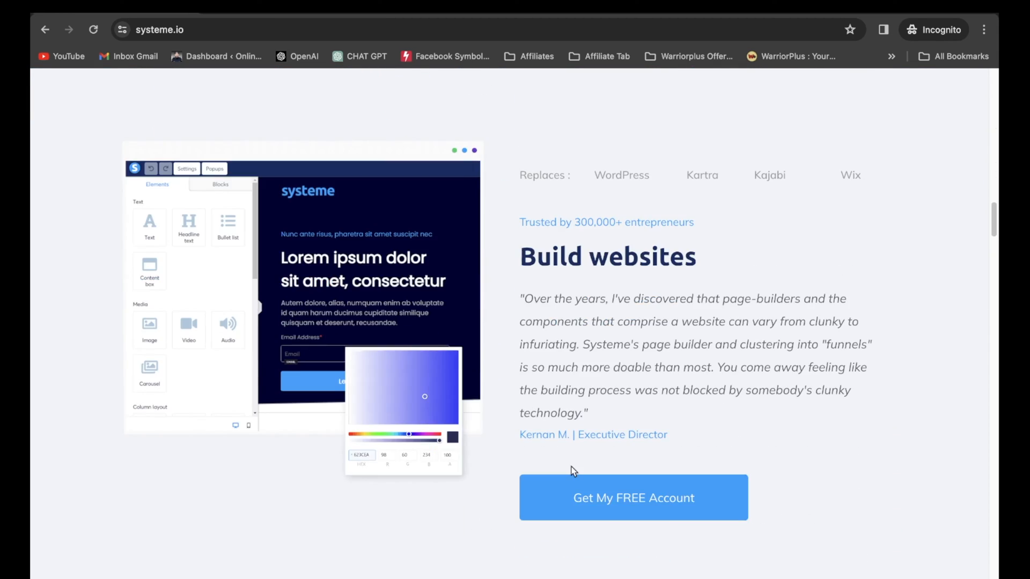
scroll("down", 3)
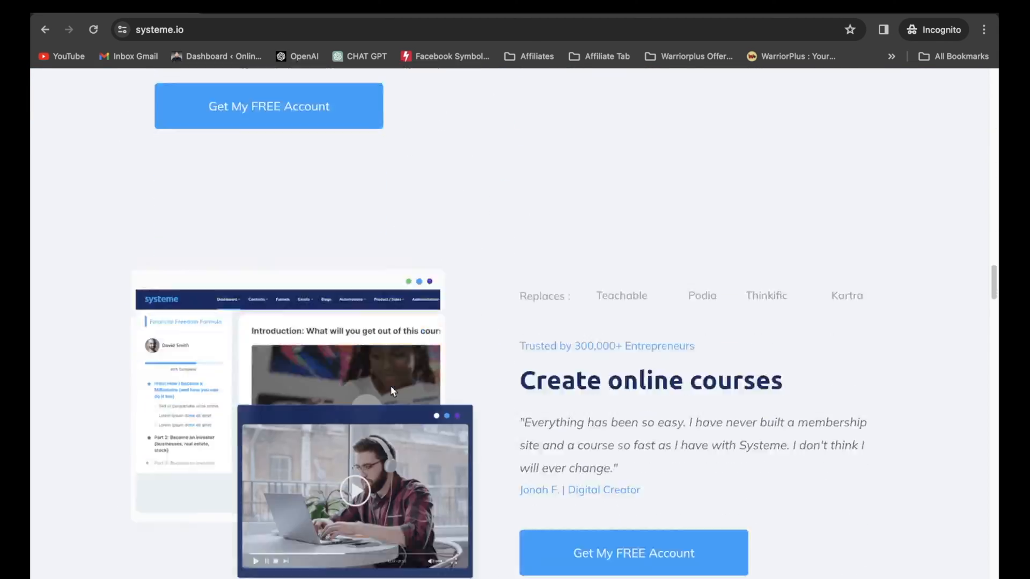
scroll("down", 3)
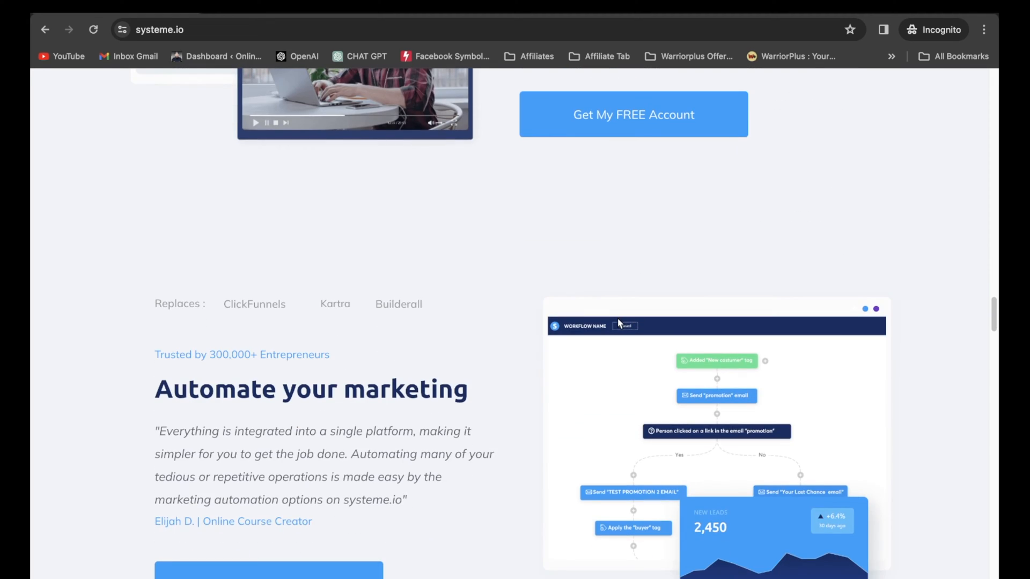
scroll("down", 3)
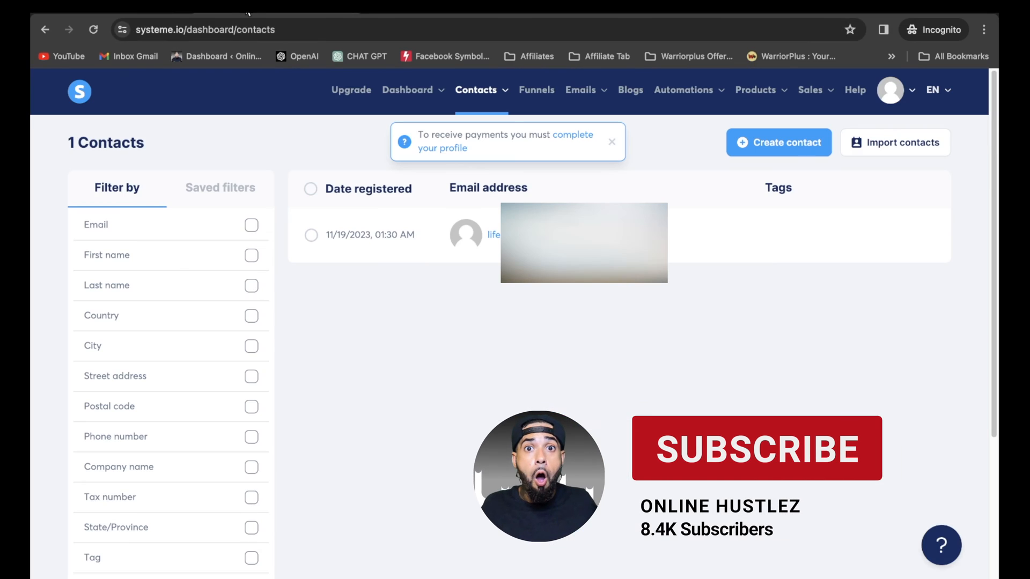
Show the main dashboard, close the complete-your-profile notice, and go to the funnels list
left_click(407, 91)
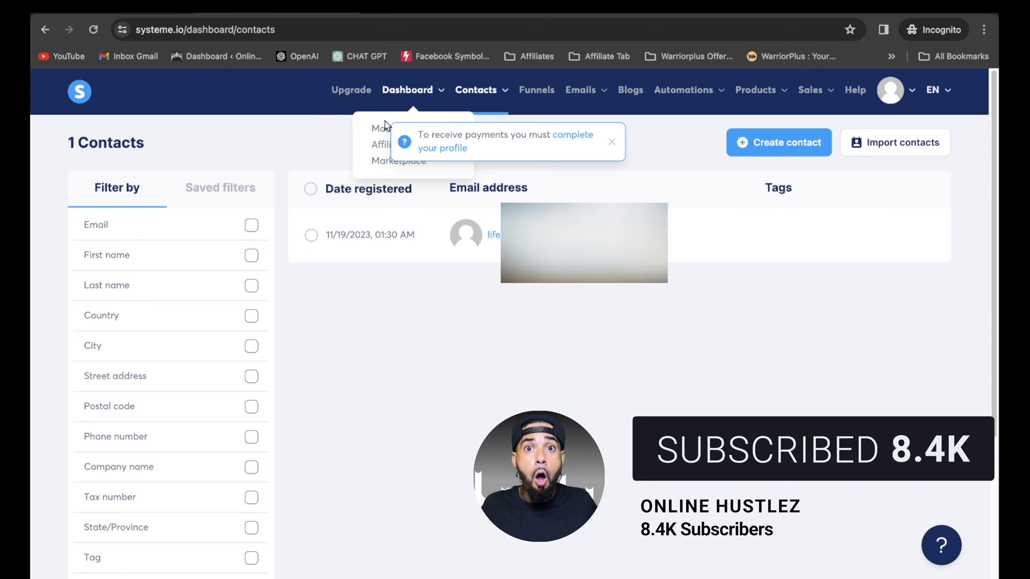
left_click(407, 90)
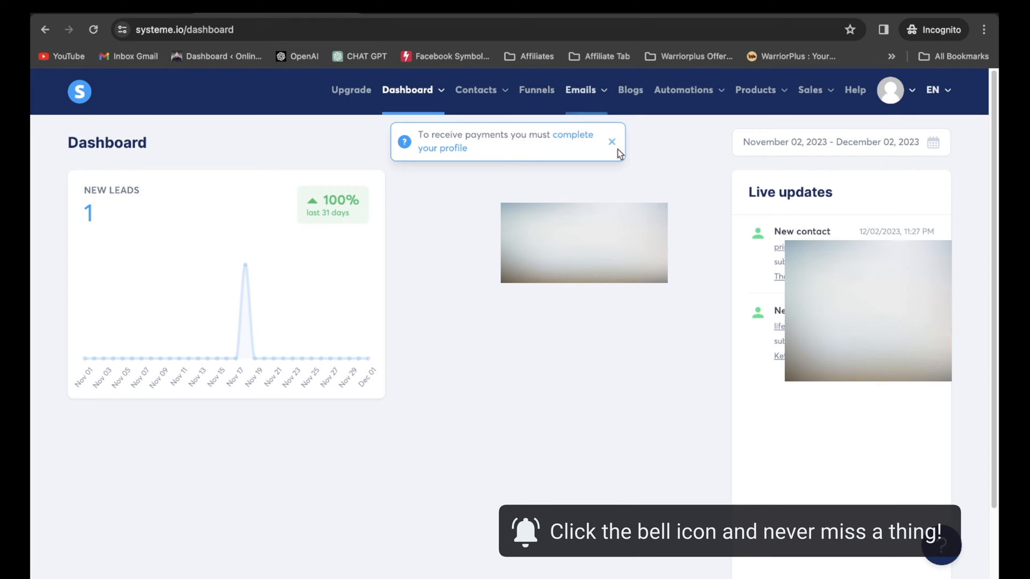
left_click(611, 142)
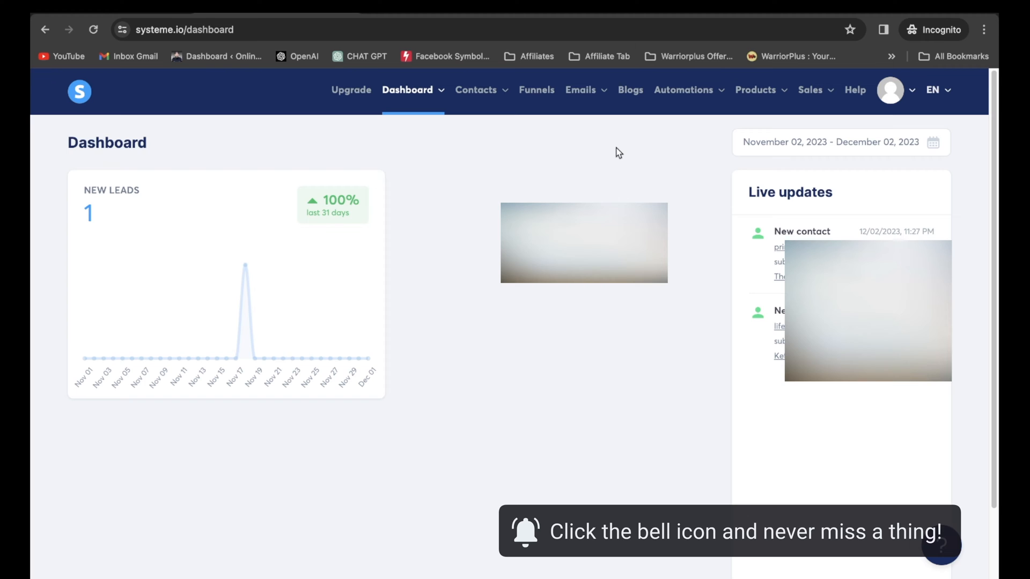
left_click(536, 90)
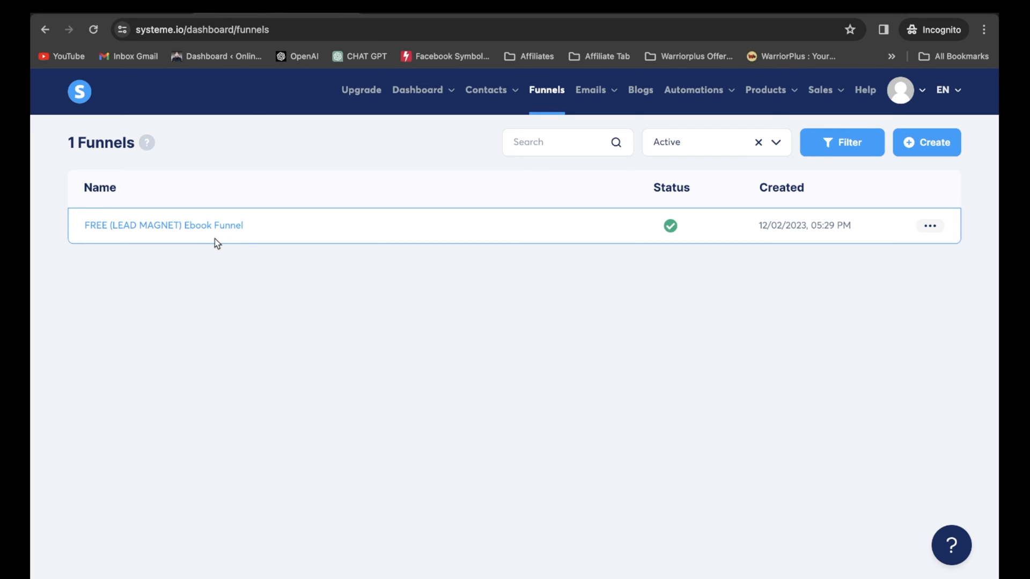
mouse_move(213, 249)
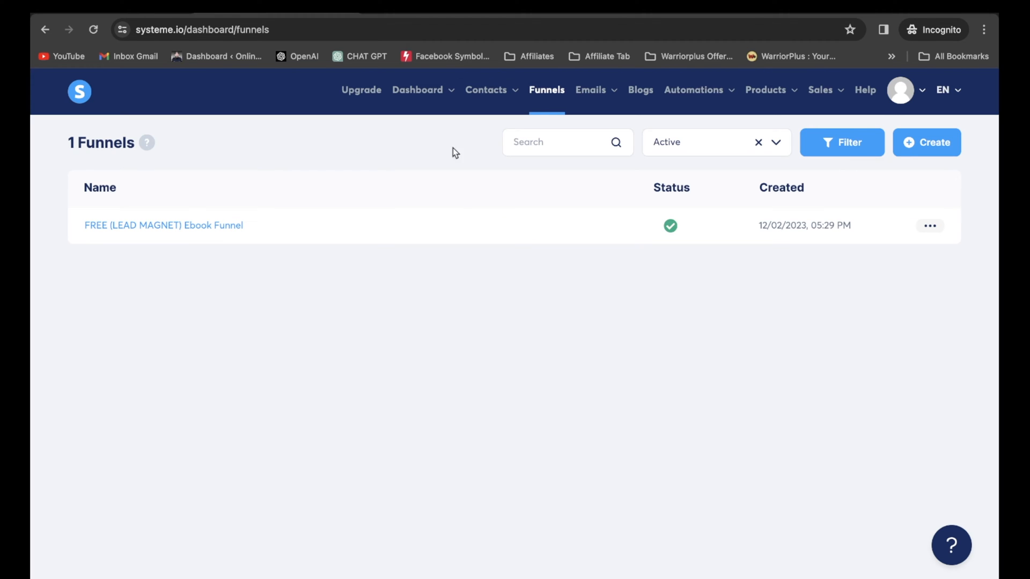
Return to the contacts list through the Contacts menu
left_click(486, 90)
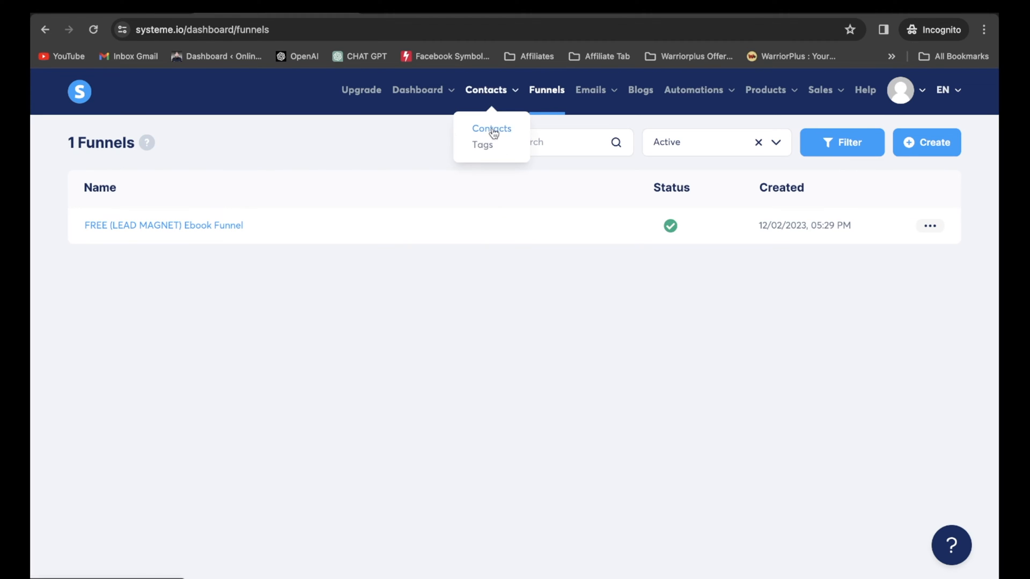
left_click(491, 128)
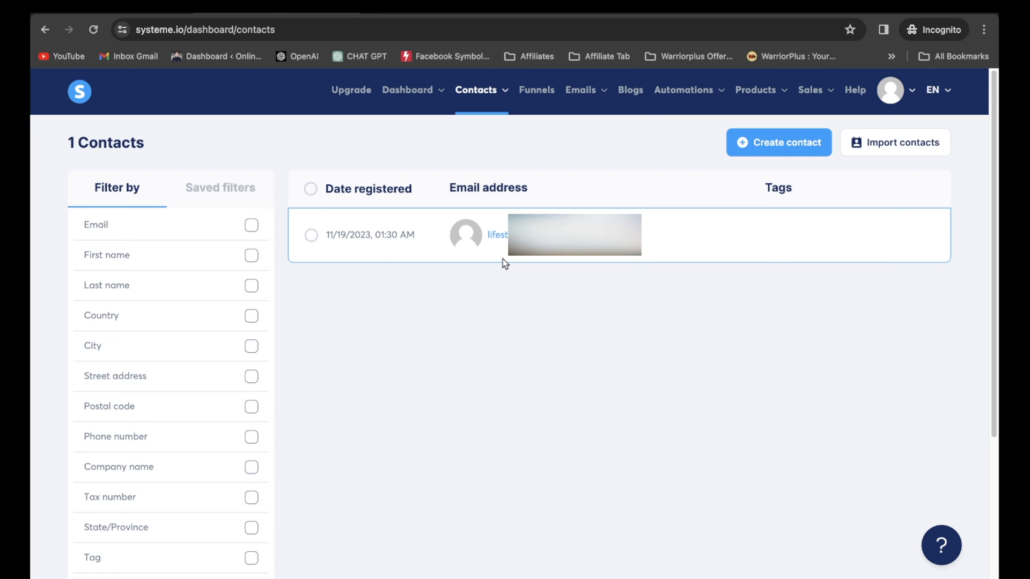
mouse_move(497, 285)
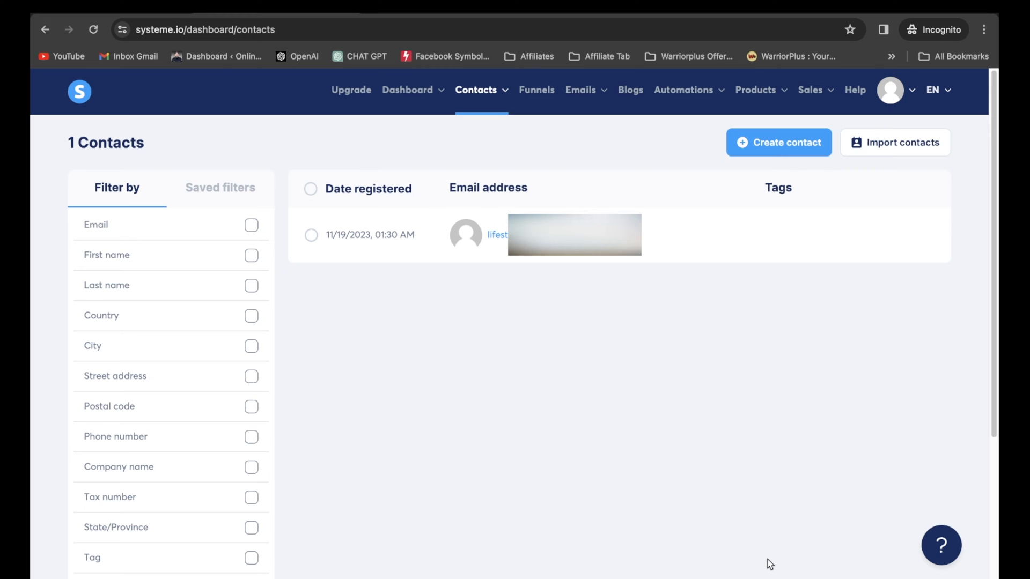
mouse_move(766, 570)
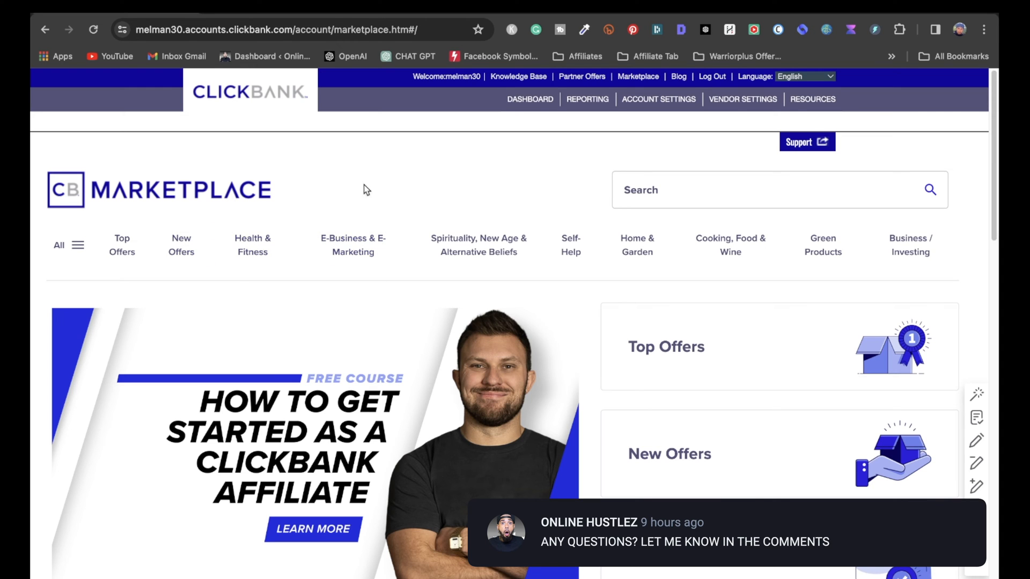
Browse ClickBank's Health & Fitness category and select the Puravive product name
left_click(252, 245)
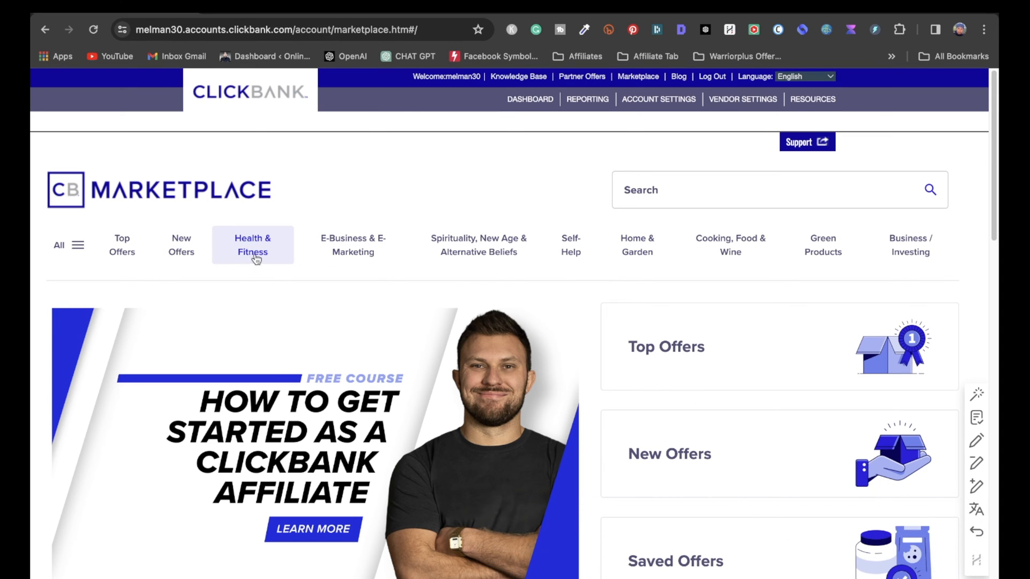
left_click(252, 245)
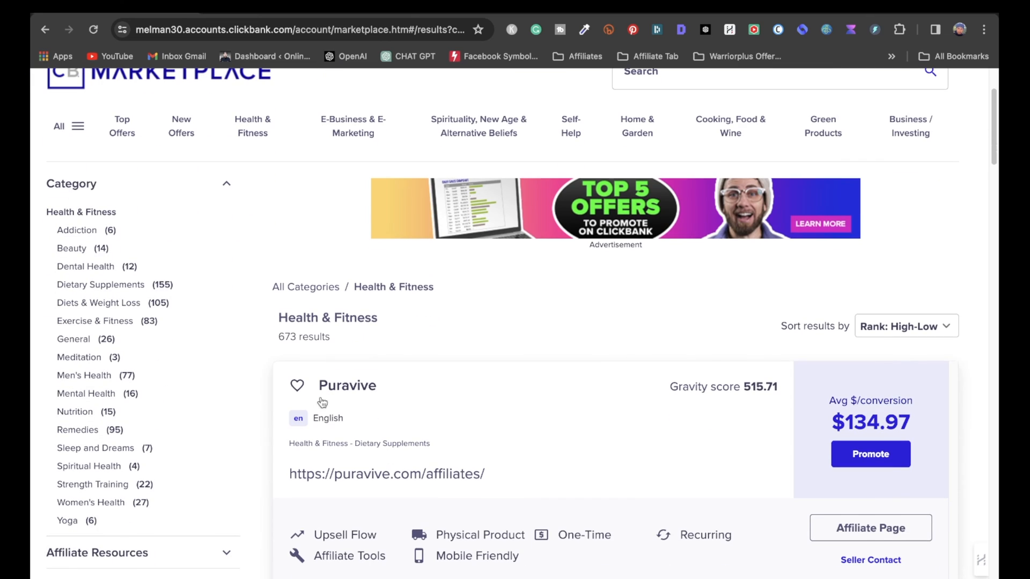
double_click(347, 386)
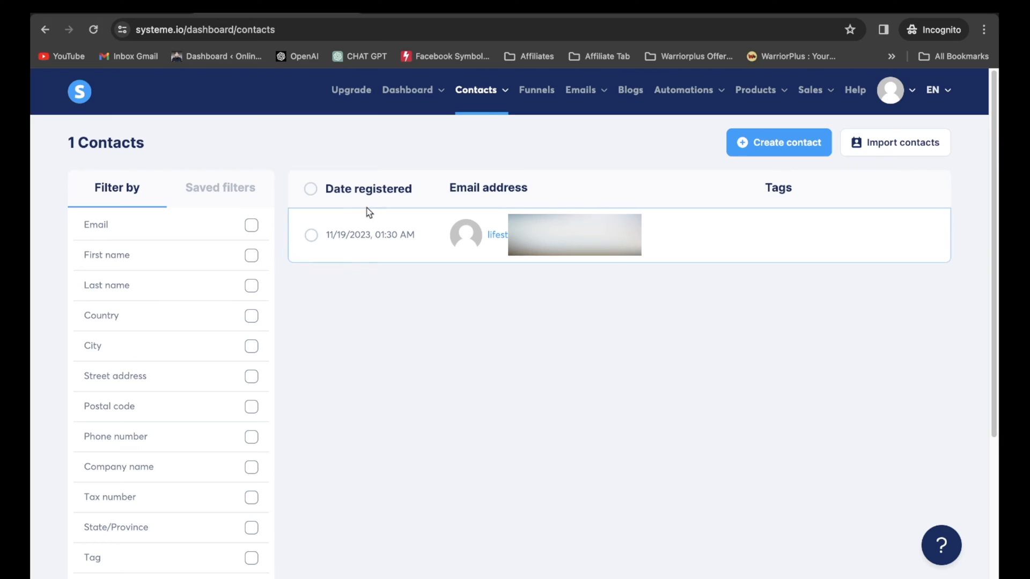
On the Contacts > Tags page, create and save a tag named Puravive
left_click(476, 91)
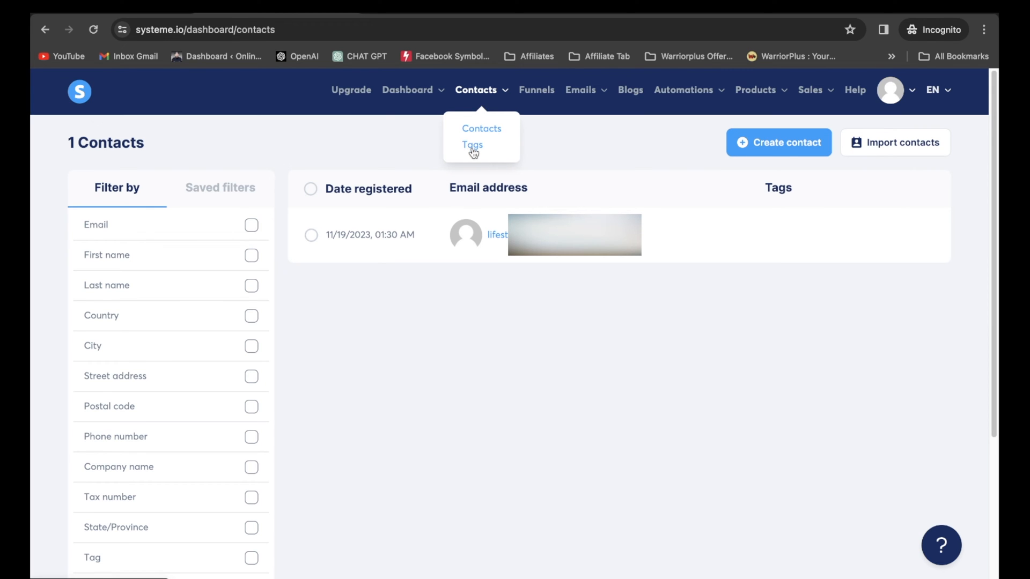
left_click(472, 145)
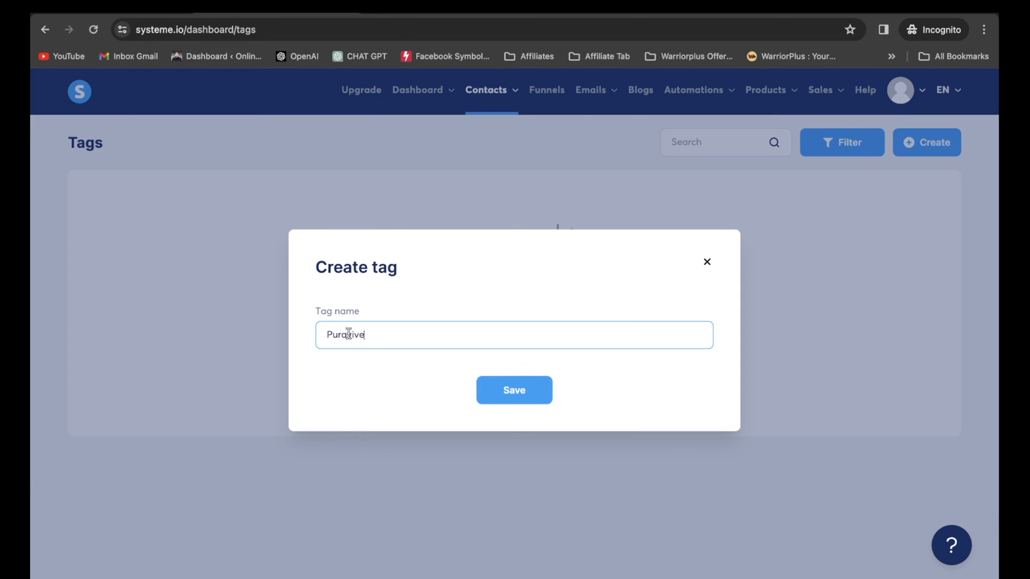
left_click(514, 390)
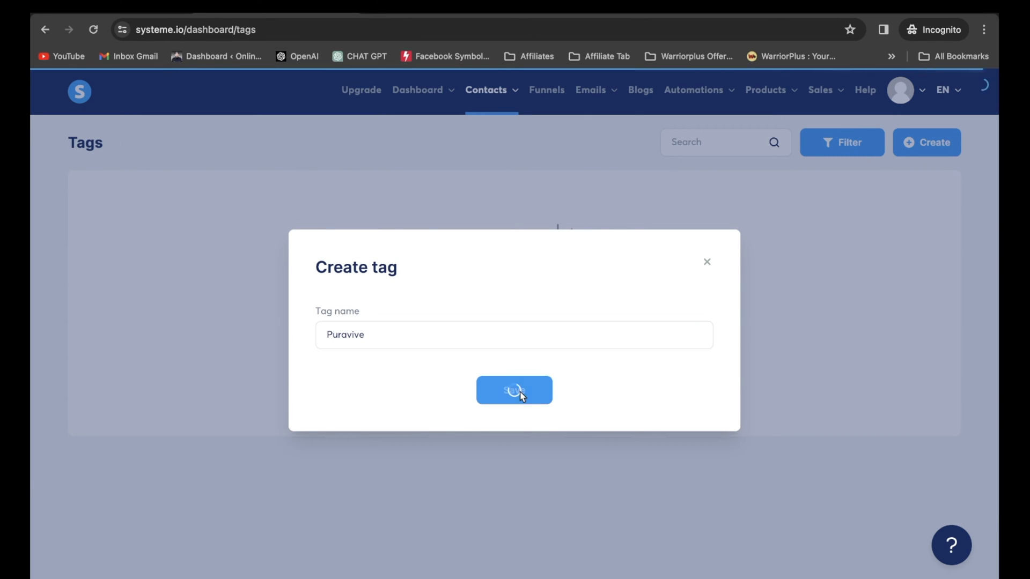
left_click(514, 390)
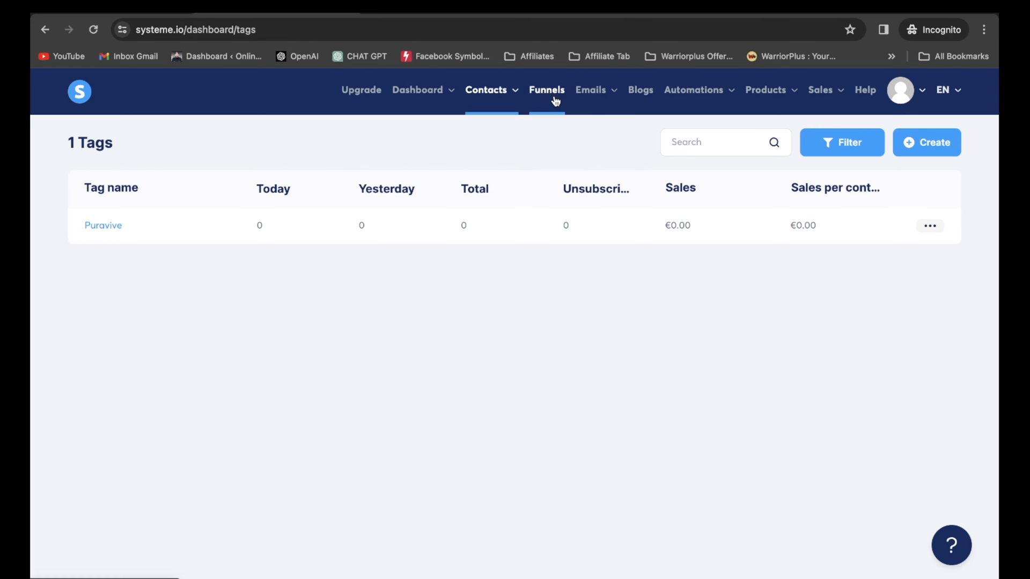
Open the FREE (LEAD MAGNET) Ebook Funnel's squeeze page automation rules
left_click(546, 90)
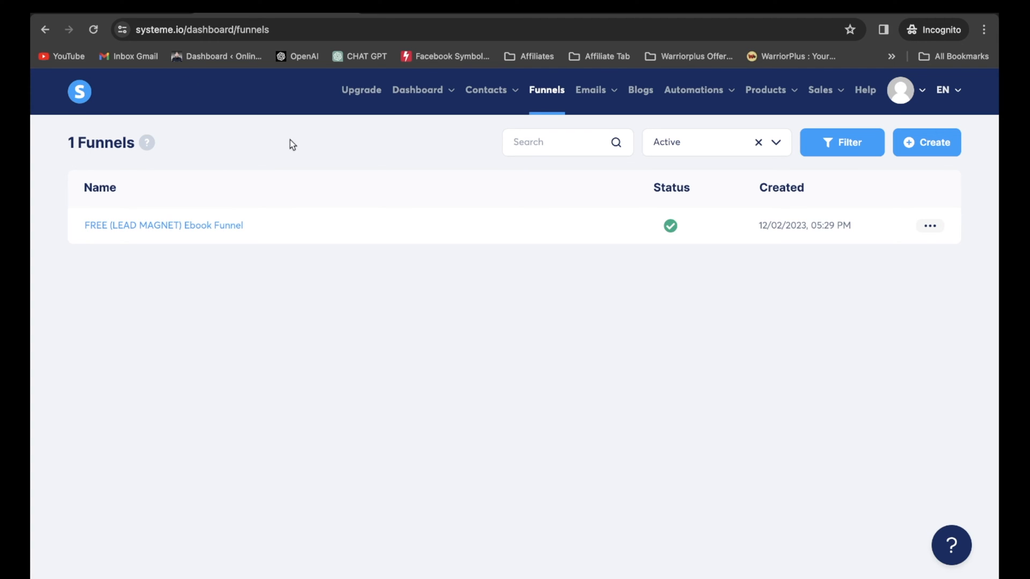
mouse_move(162, 270)
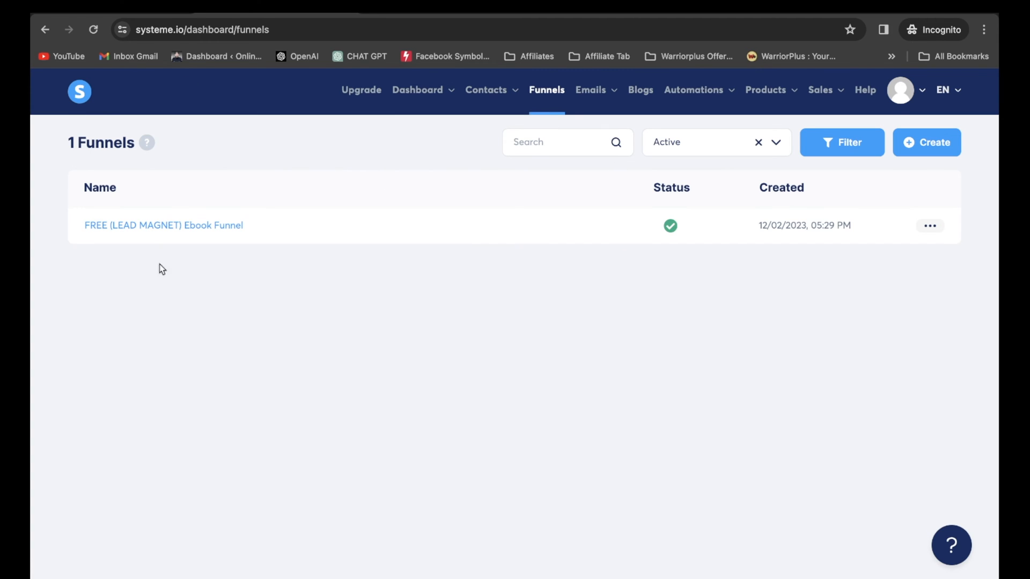
left_click(163, 225)
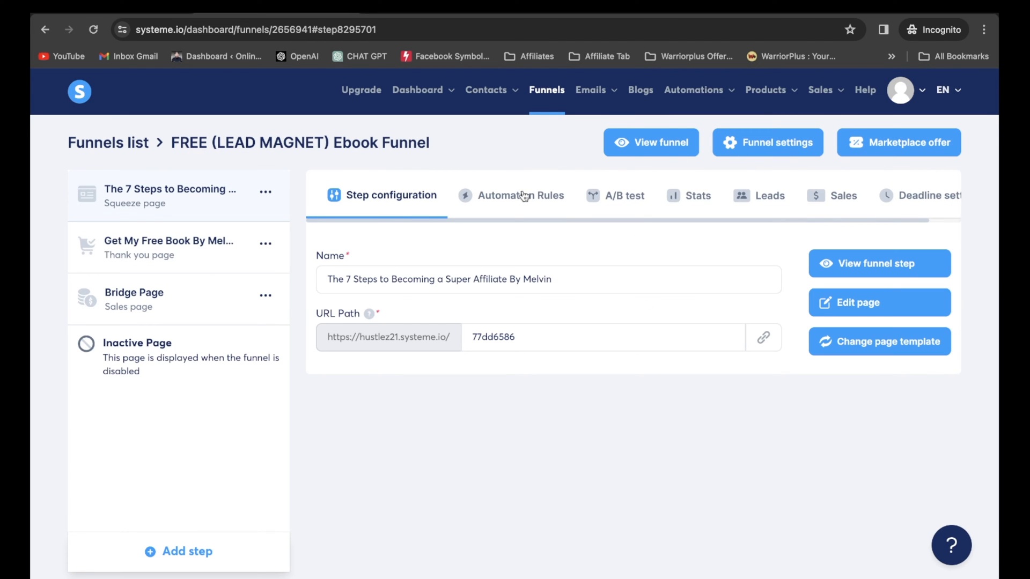
left_click(520, 196)
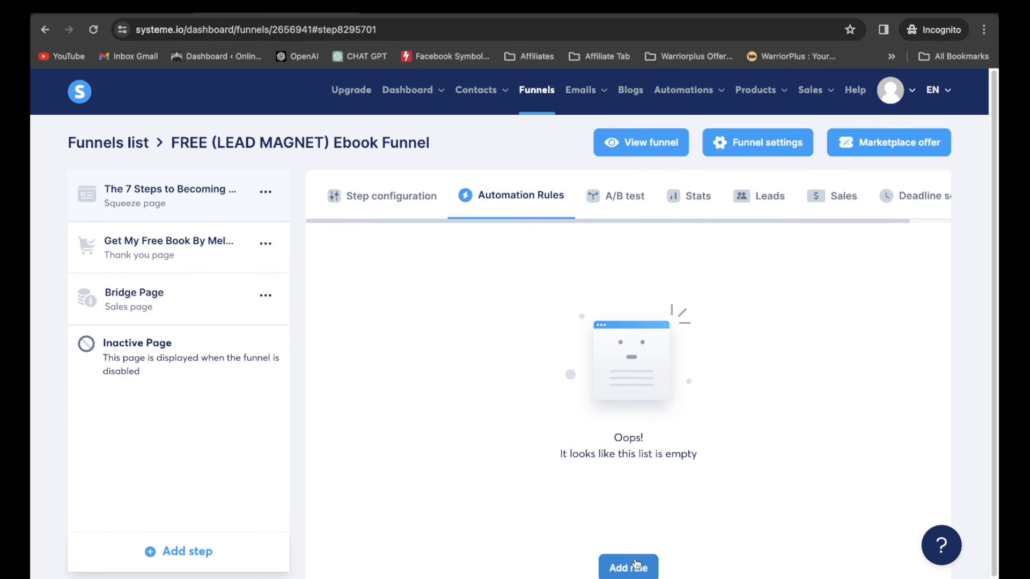
Add and save a form-subscribed rule that adds the Puravive tag
left_click(627, 567)
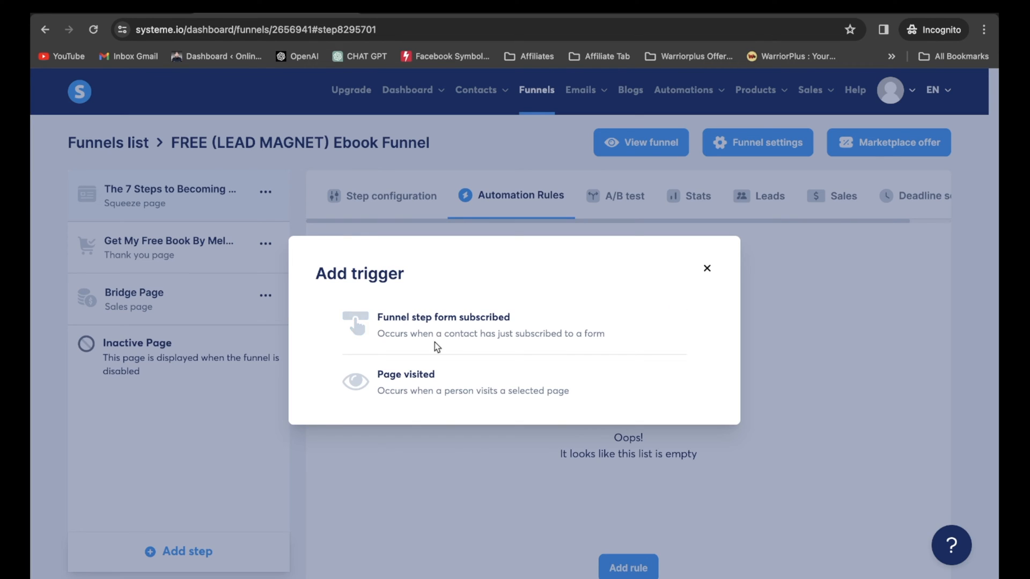
mouse_move(475, 329)
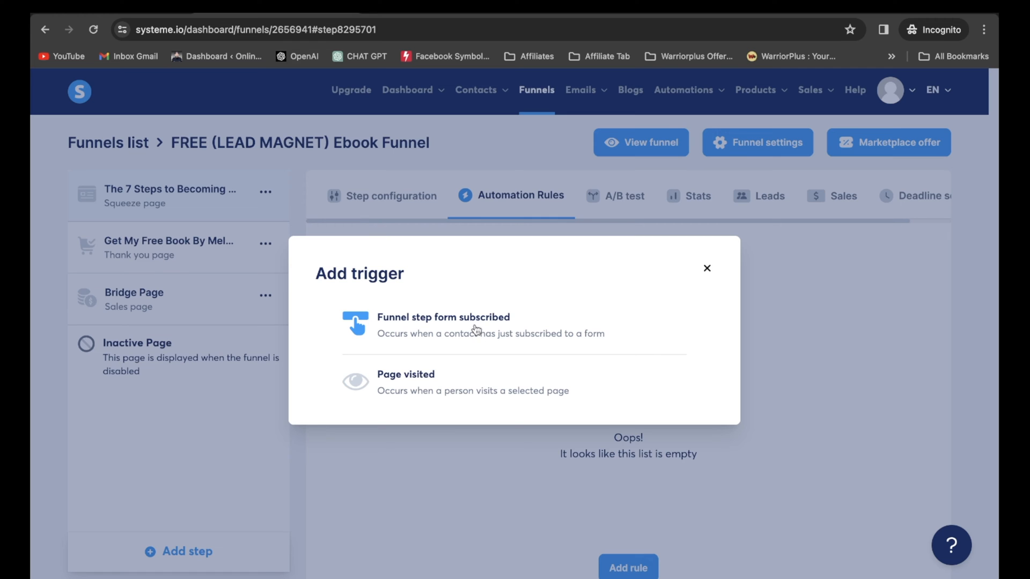
left_click(444, 317)
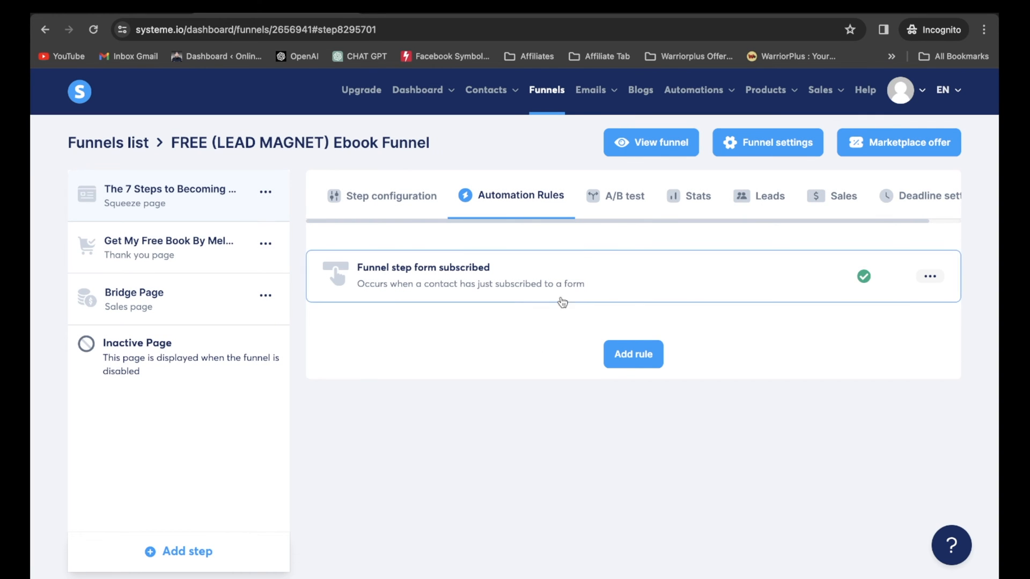
mouse_move(470, 274)
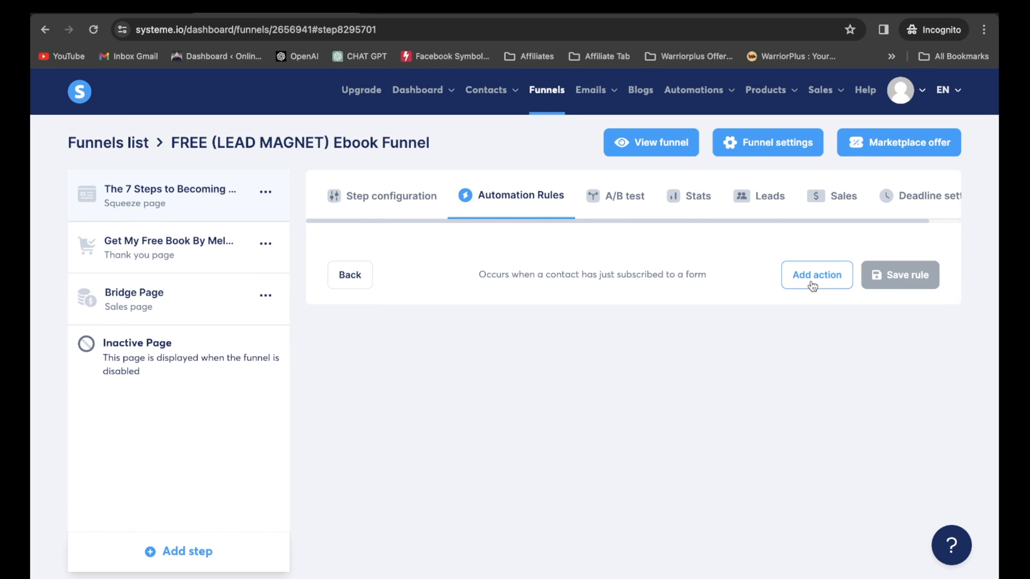
left_click(816, 275)
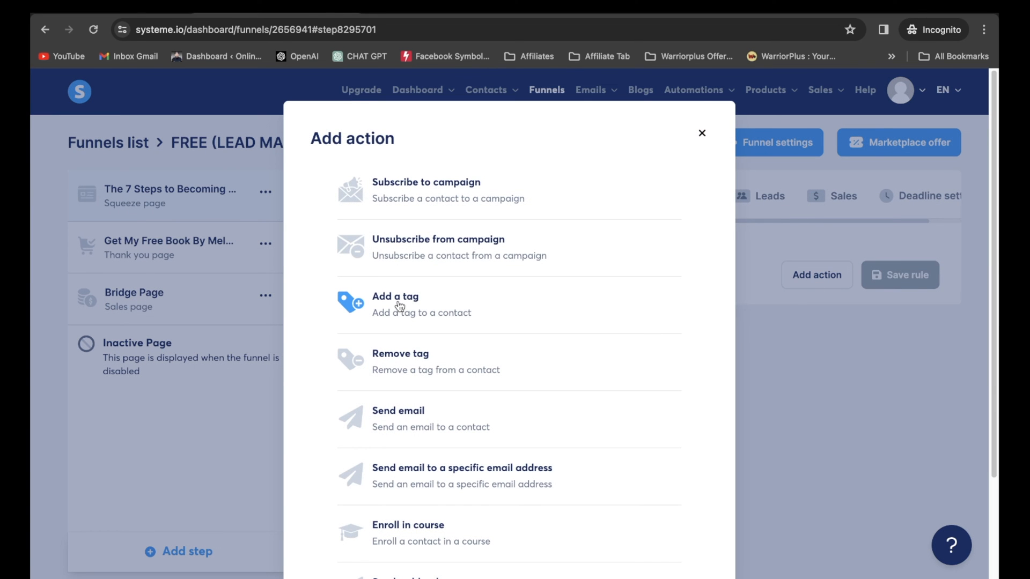
left_click(395, 296)
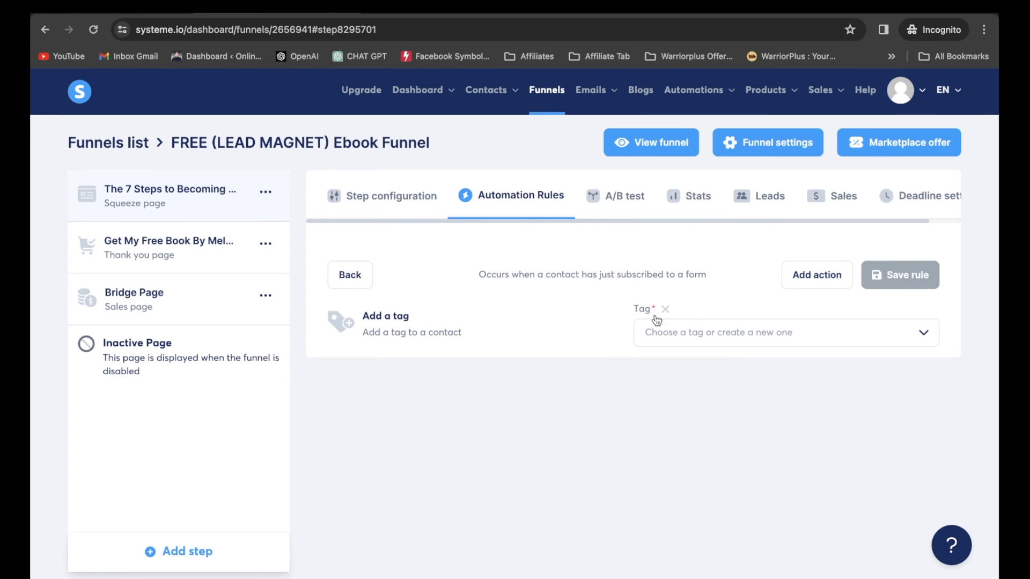
mouse_move(926, 336)
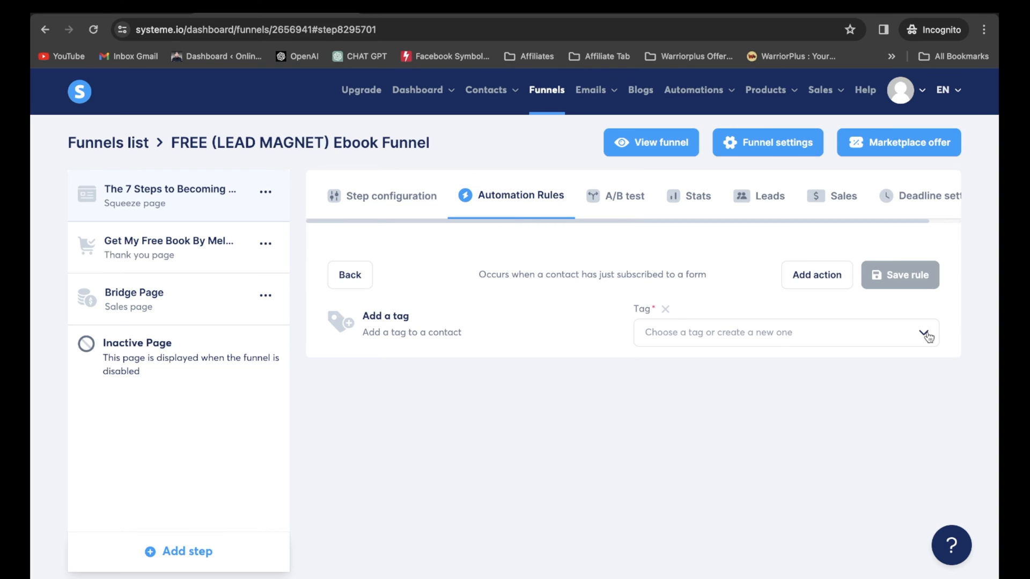
left_click(786, 332)
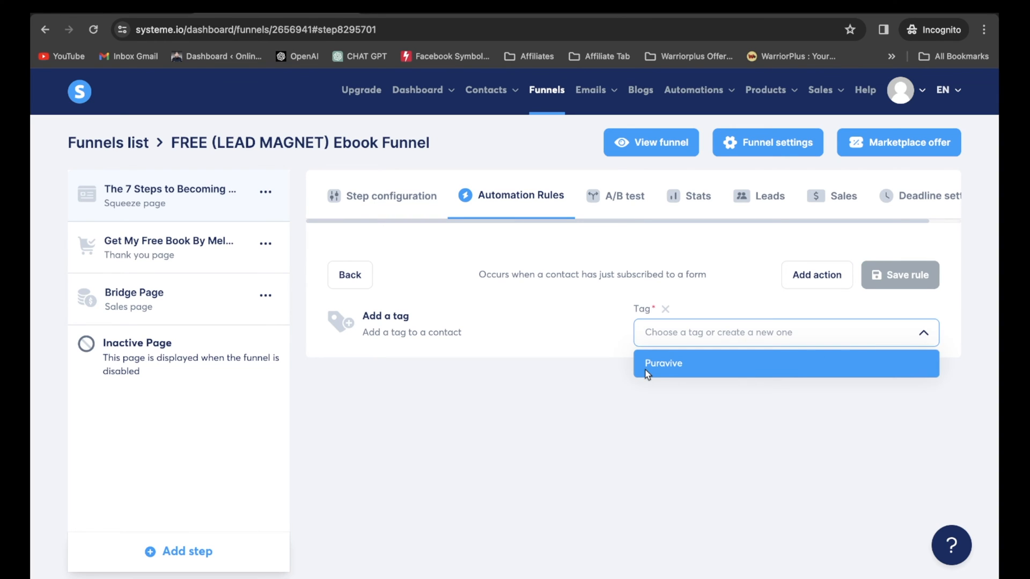
left_click(663, 363)
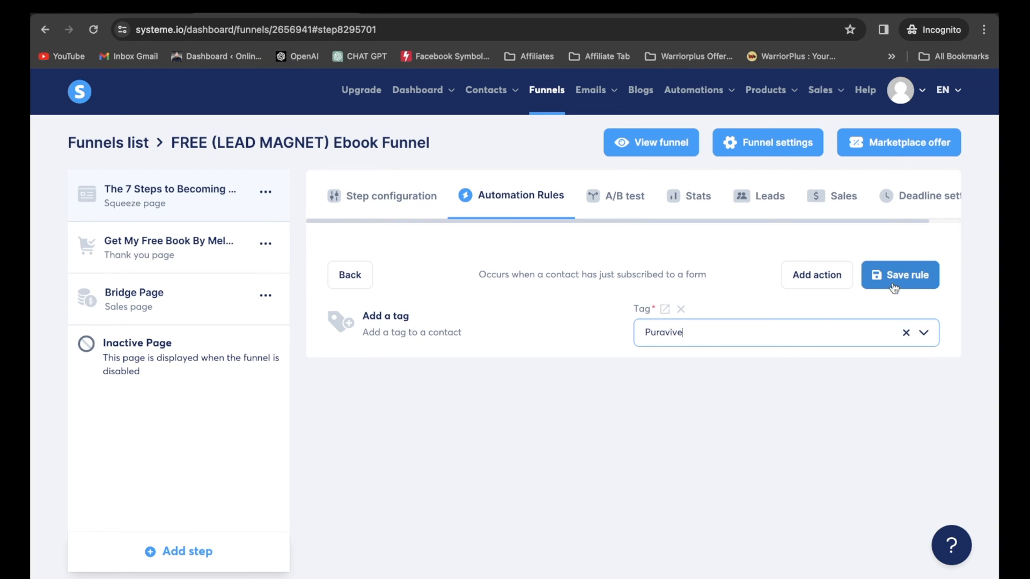
left_click(899, 274)
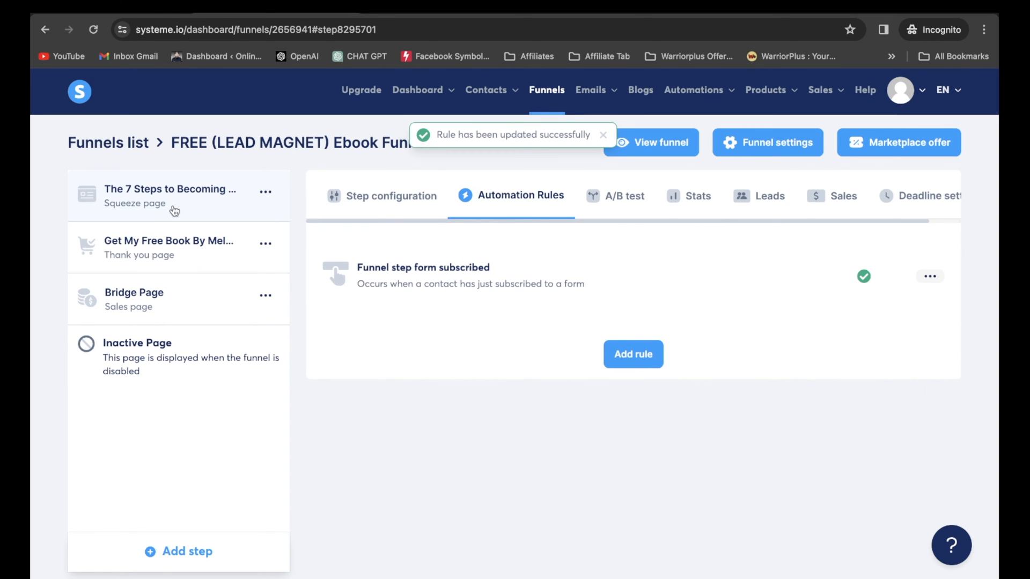
Submit a test email through the live squeeze page's free ebook form to reach the thank-you page
left_click(392, 195)
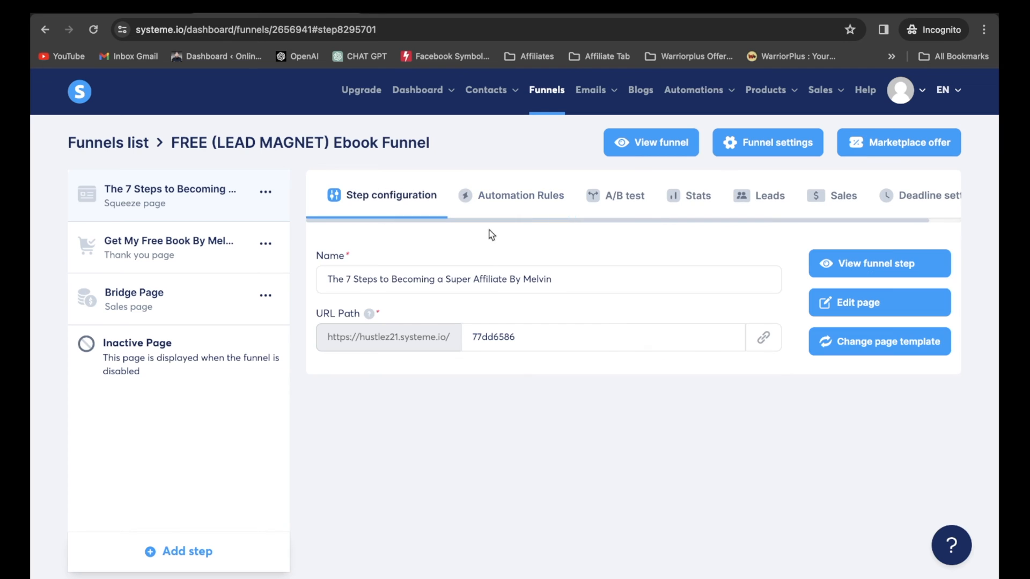
left_click(764, 337)
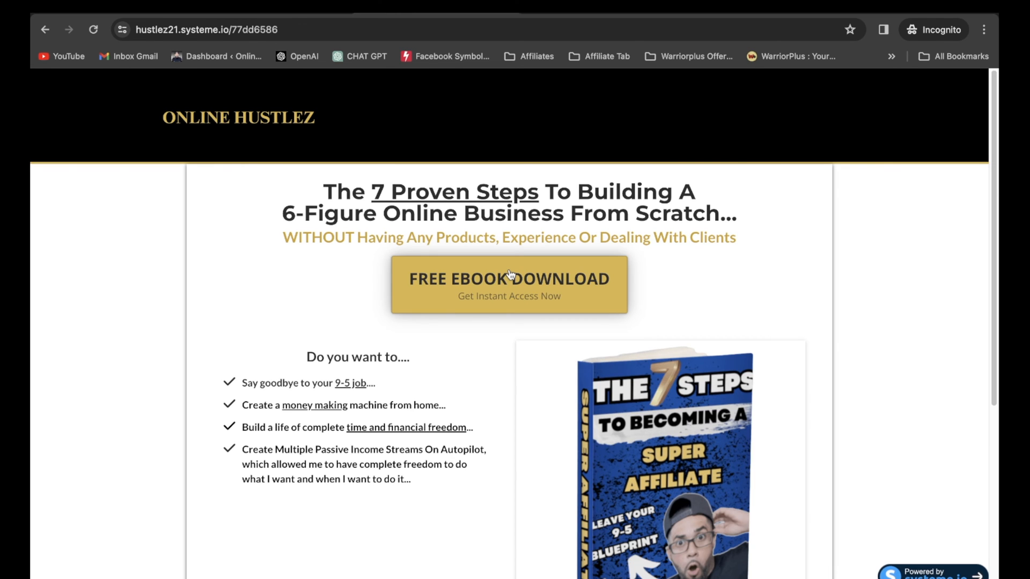
left_click(509, 285)
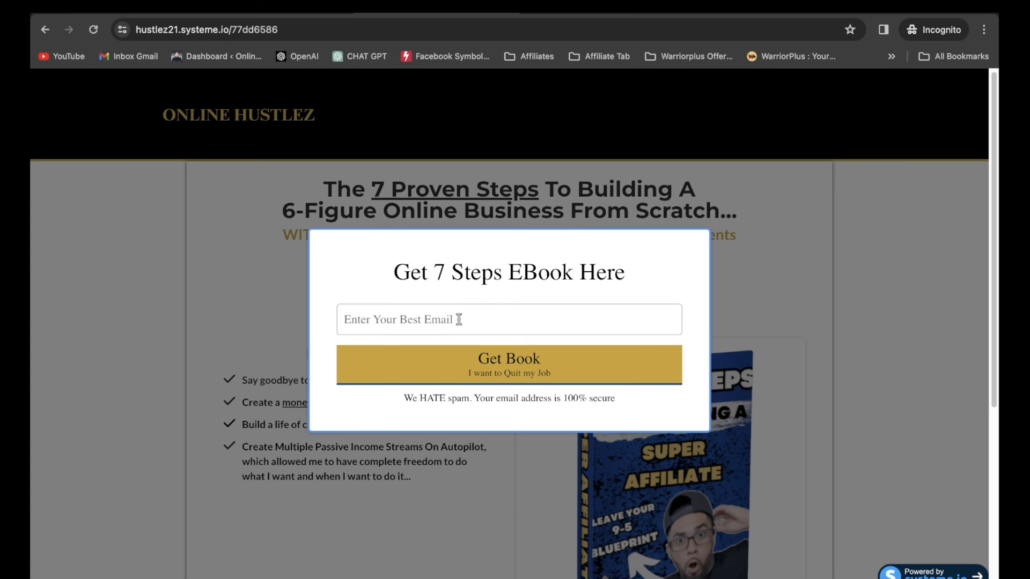
type("prin")
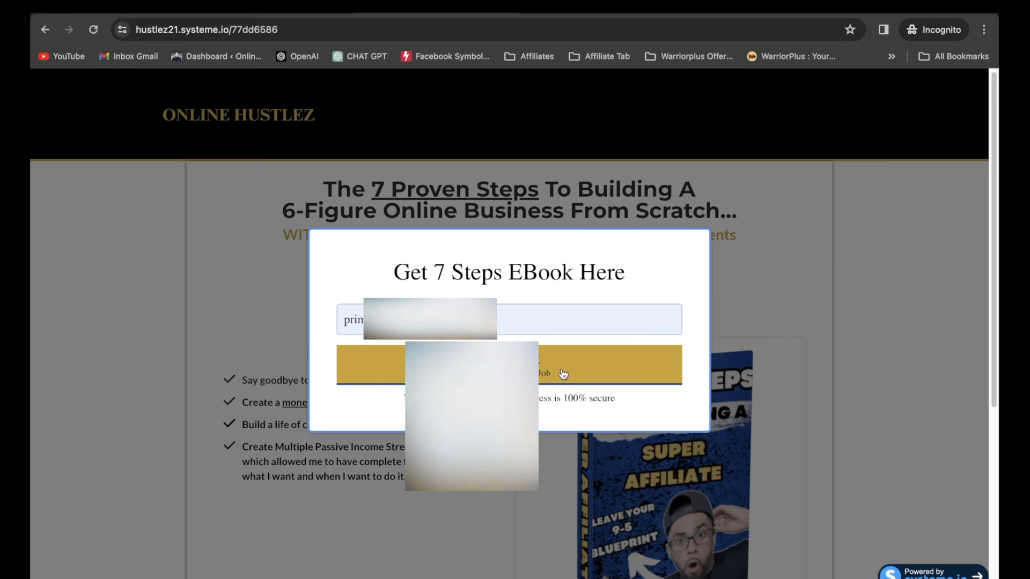
left_click(509, 365)
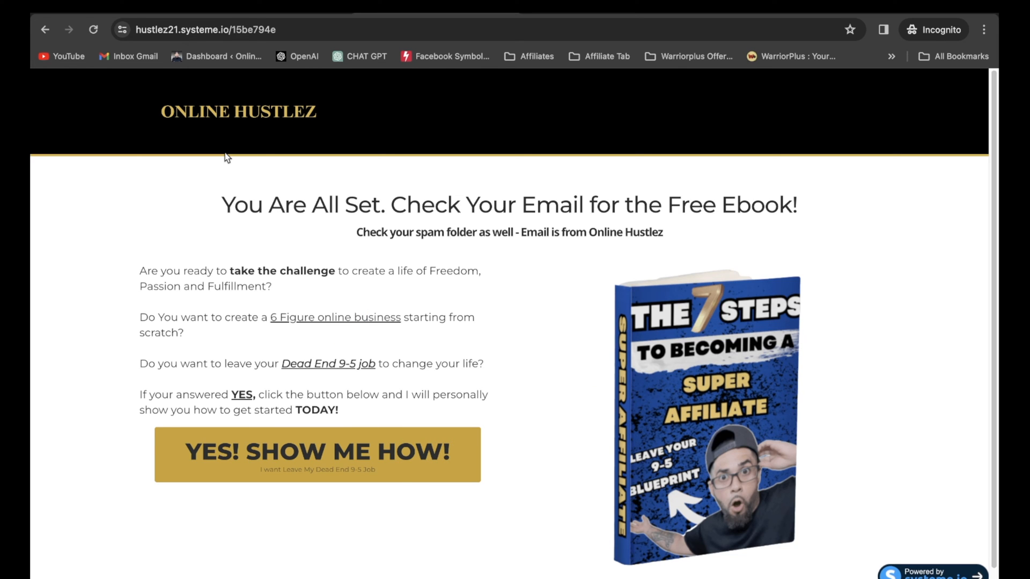
mouse_move(337, 368)
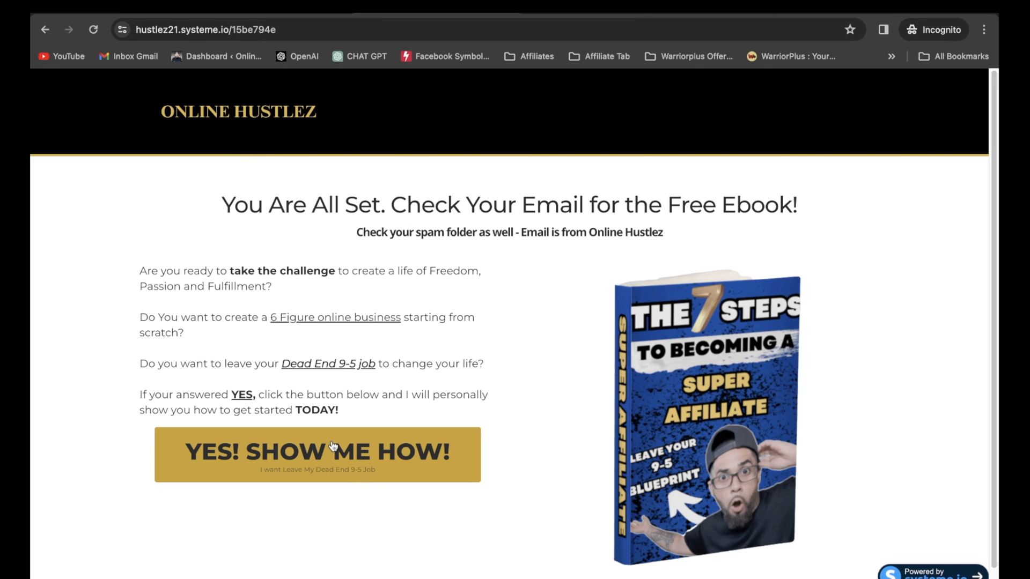
mouse_move(231, 20)
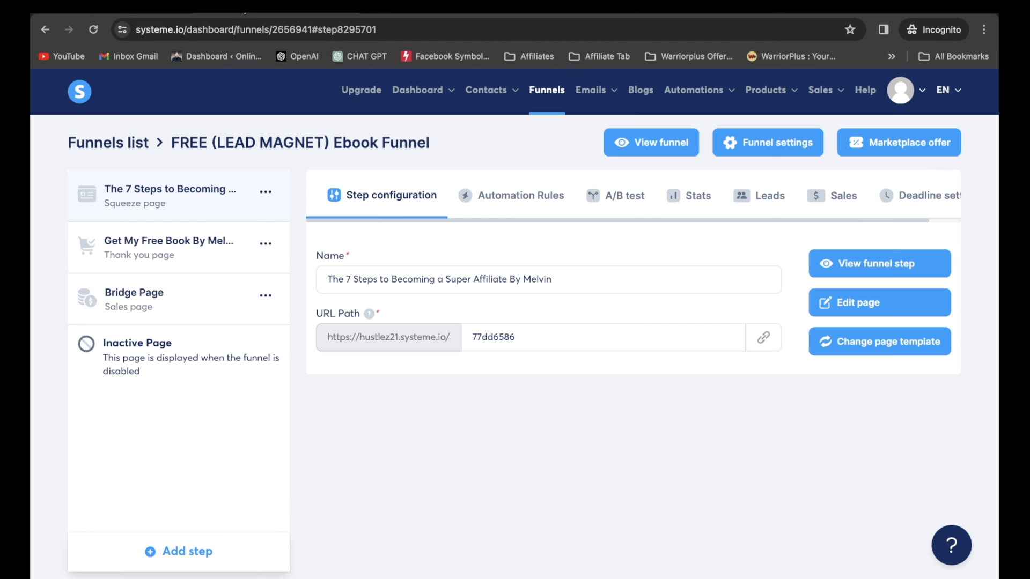
Check that the contacts list's new test contact carries the Puravive tag
left_click(486, 90)
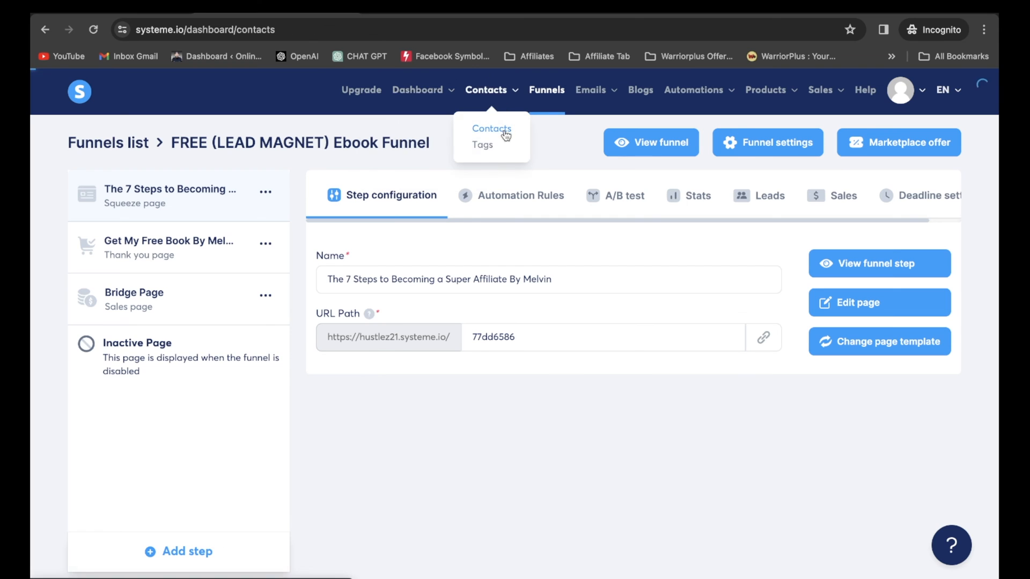
left_click(492, 129)
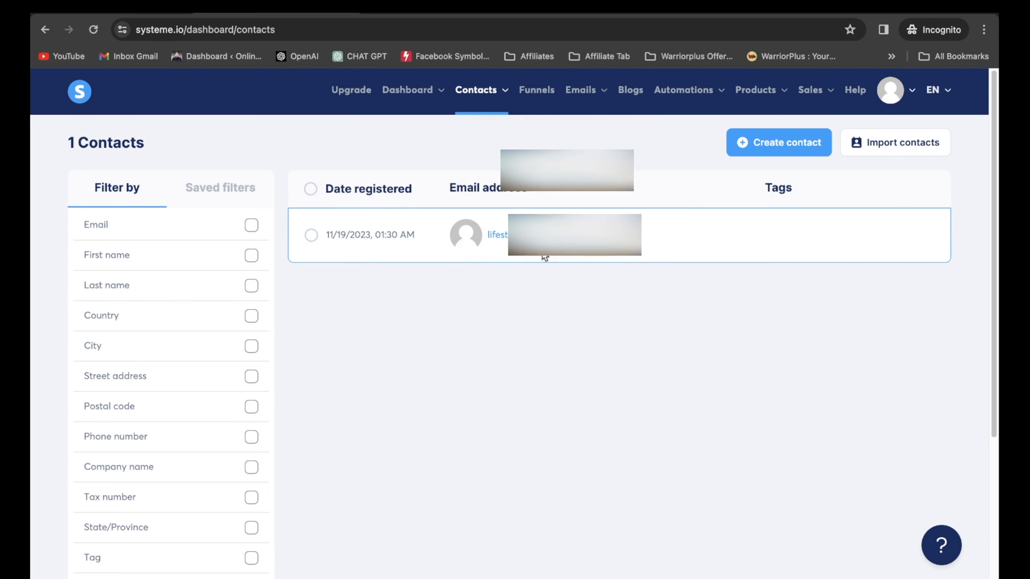
left_click(94, 30)
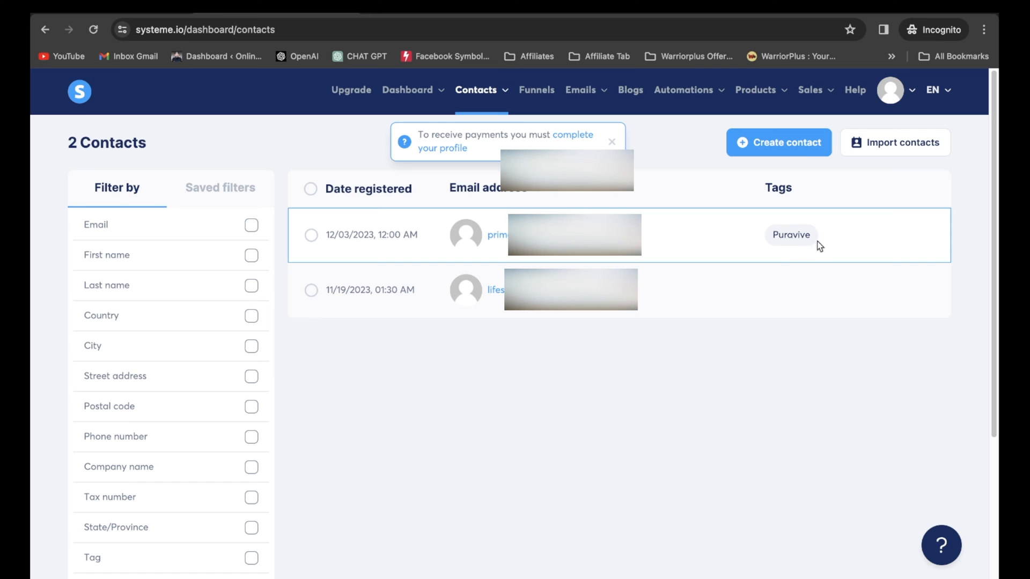
mouse_move(804, 251)
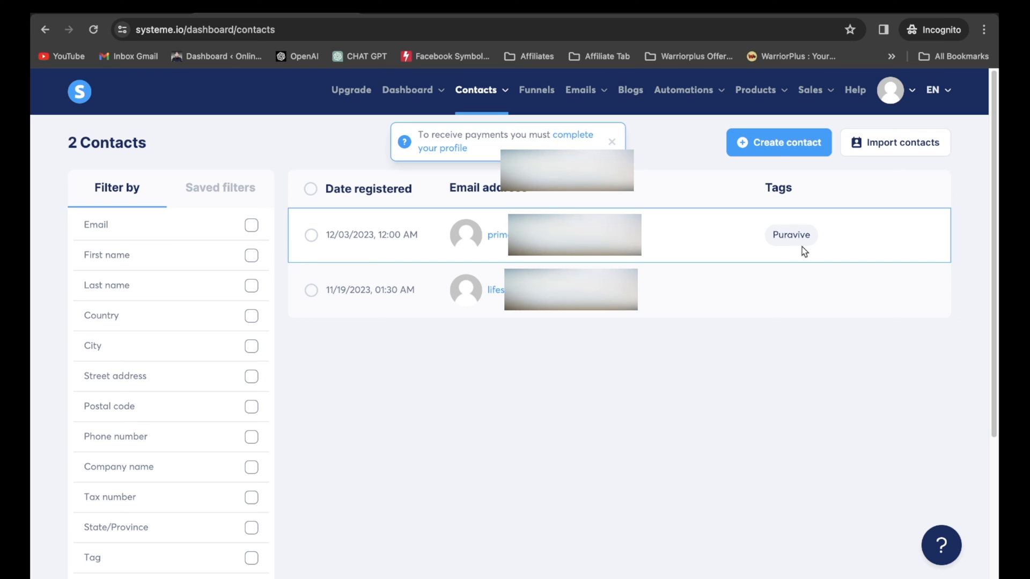
mouse_move(809, 306)
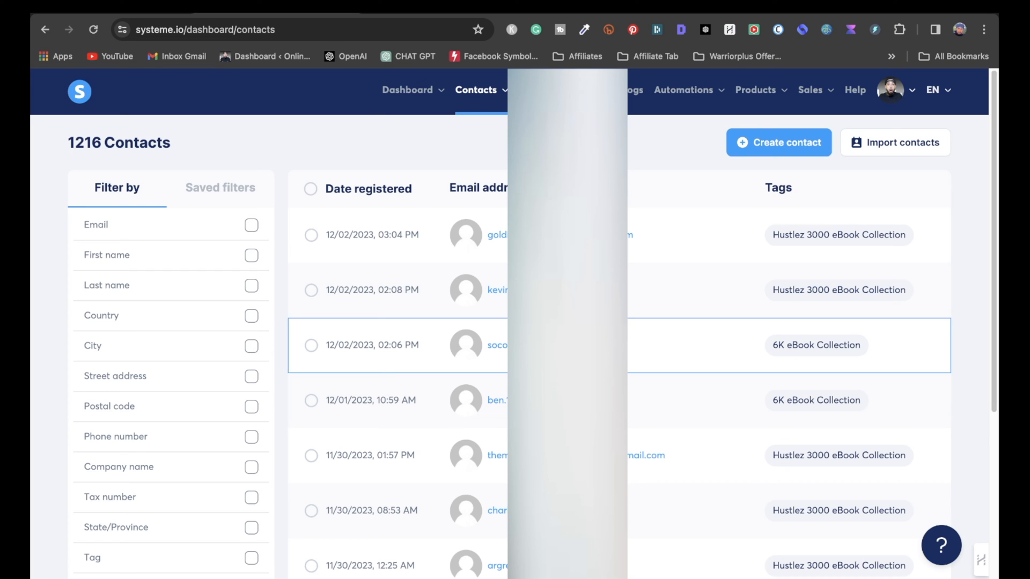
mouse_move(806, 251)
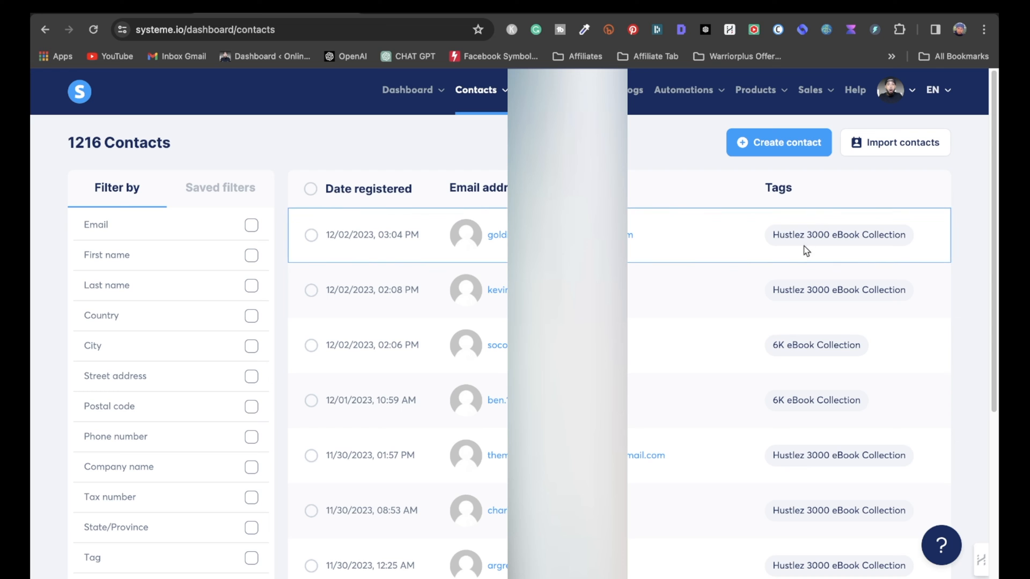
mouse_move(895, 333)
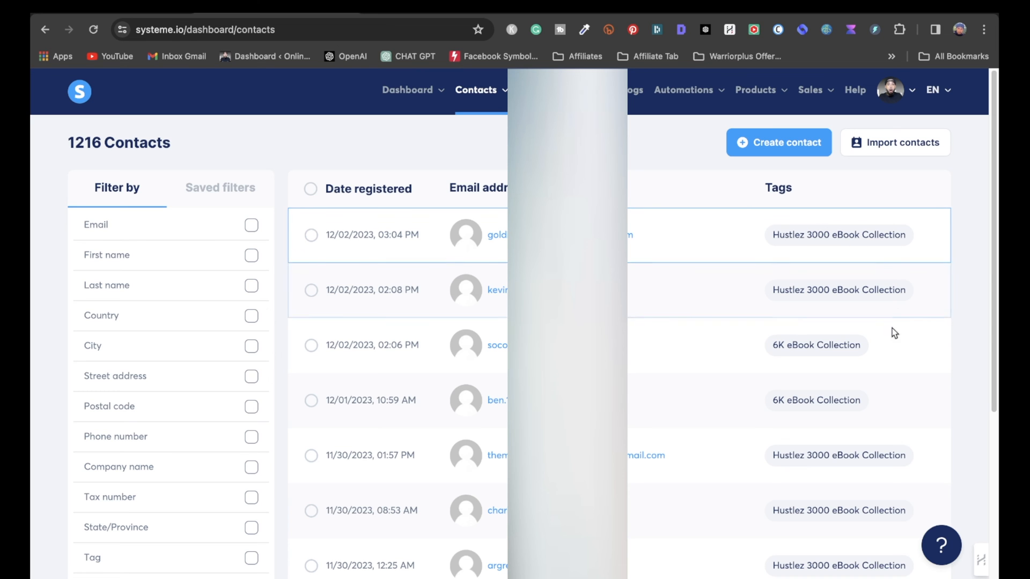
Switch the contacts list to 50 per page and scroll through the contacts' tags
scroll("down", 3)
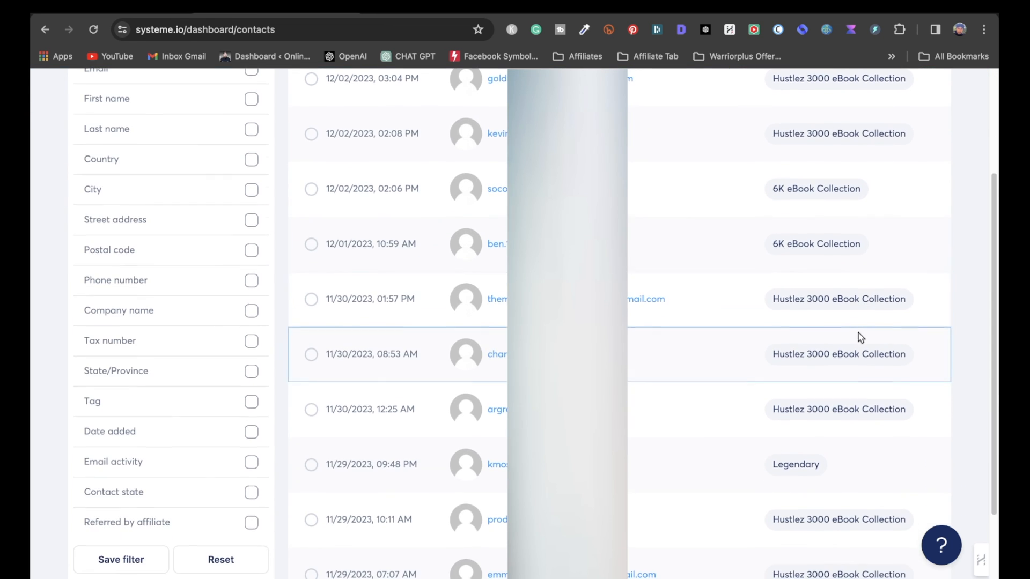
scroll("down", 3)
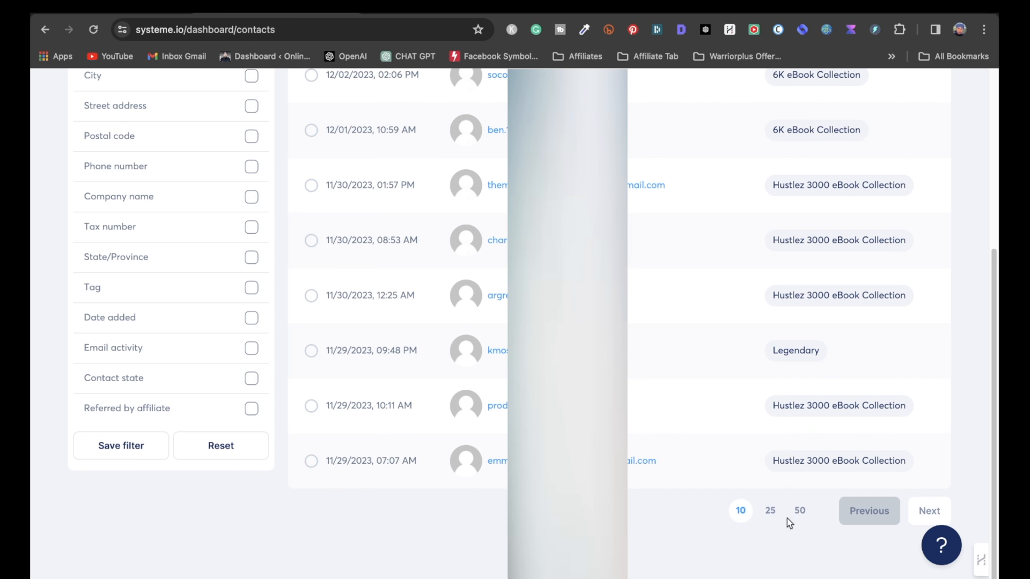
left_click(798, 510)
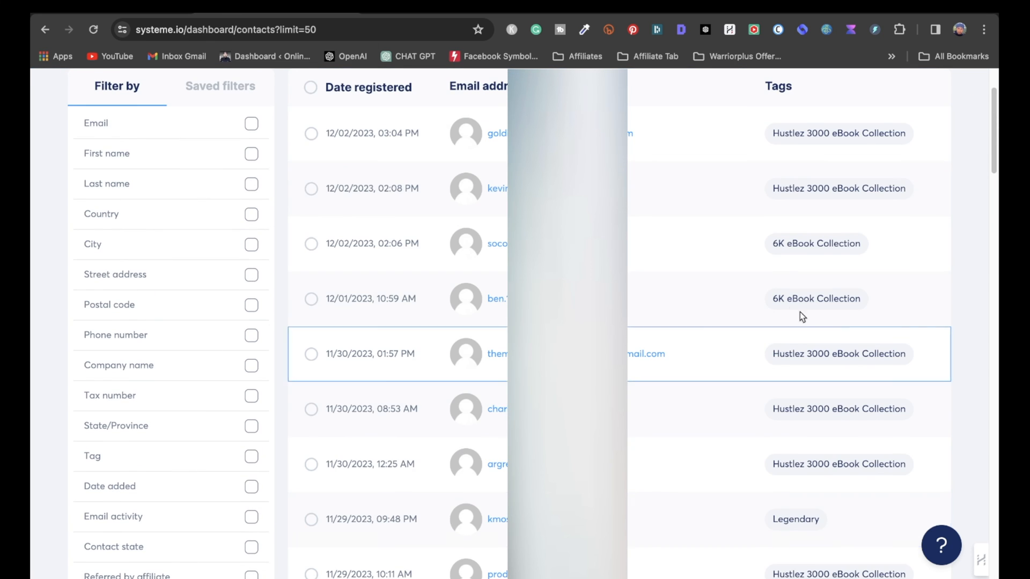
scroll("down", 3)
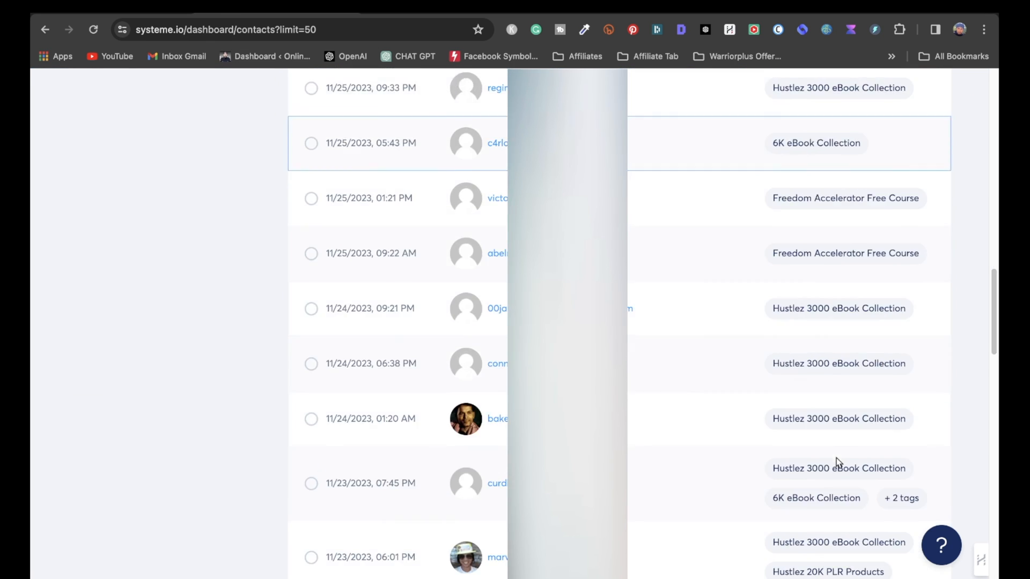
scroll("down", 3)
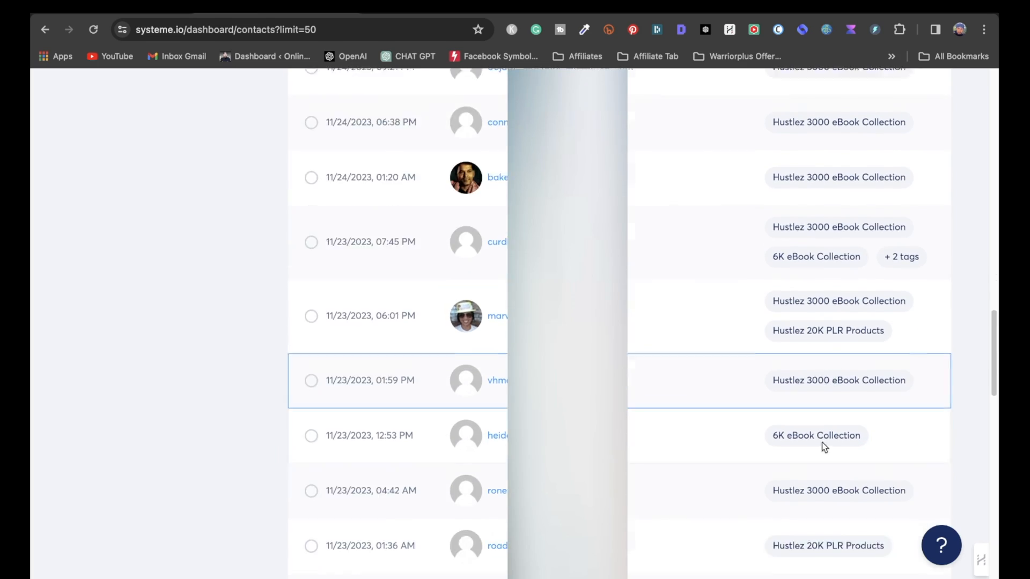